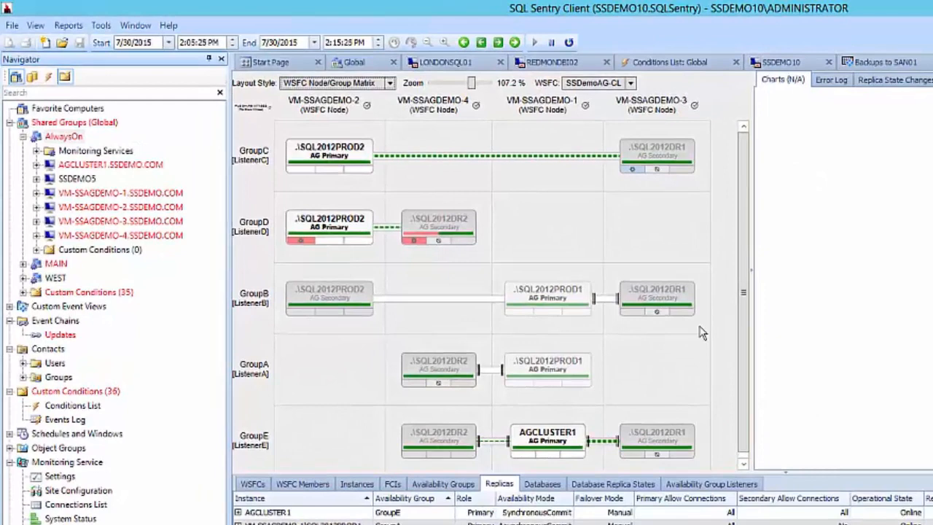
mouse_move(489, 347)
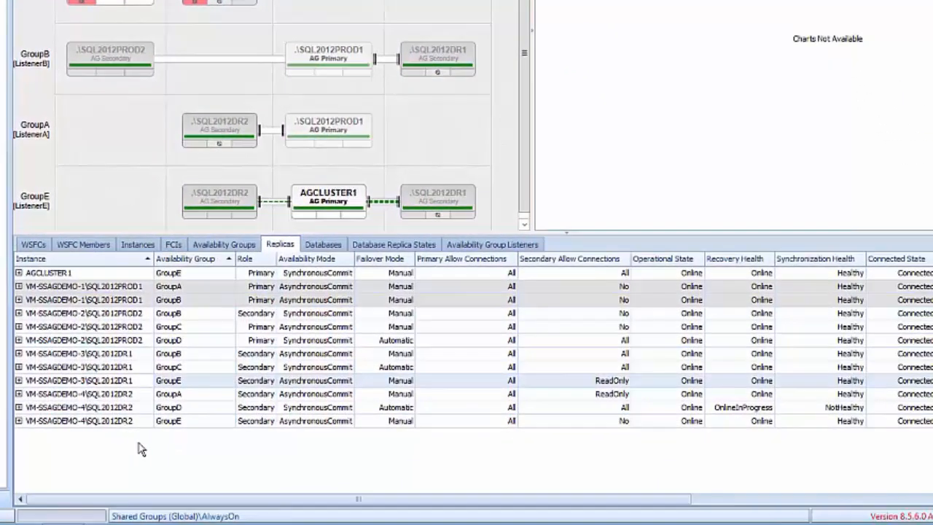
mouse_move(148, 449)
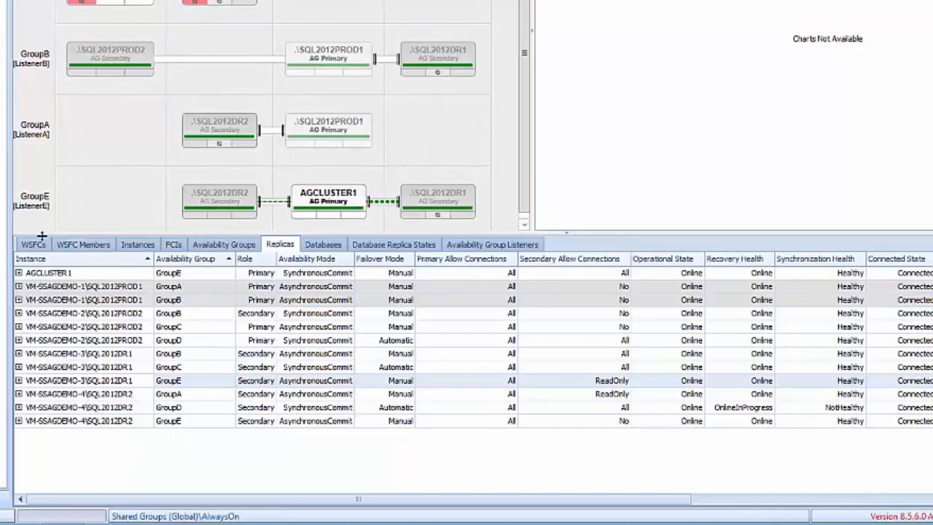
Step through the WSFC Members, Instances and FCIs grid tabs, ending on Availability Groups
left_click(83, 244)
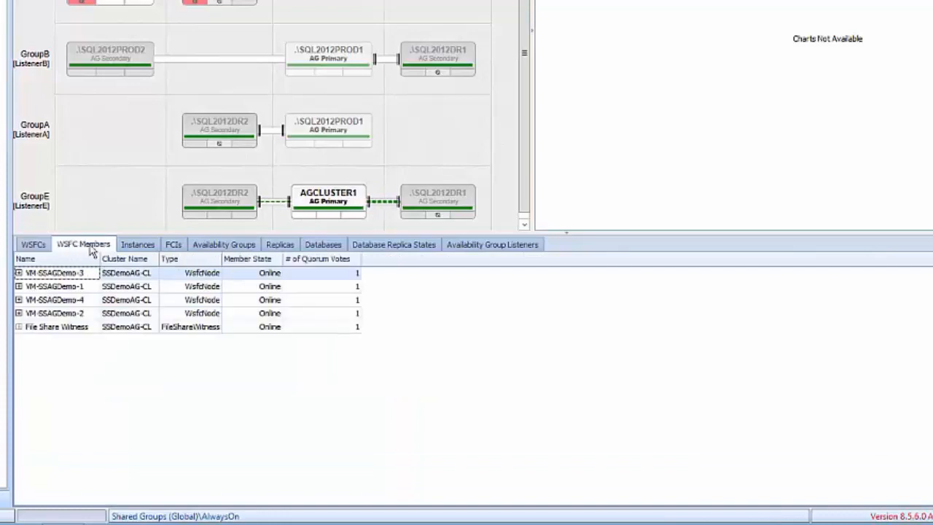
left_click(127, 244)
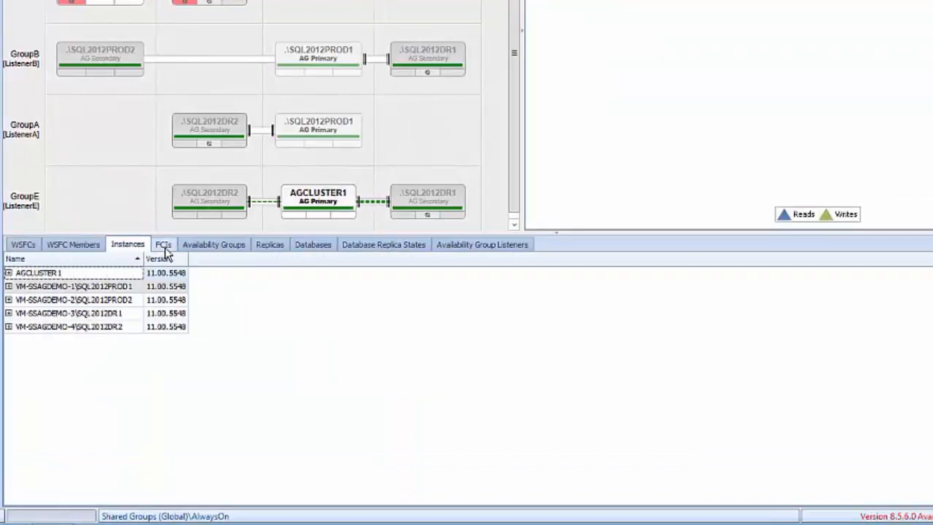
left_click(213, 244)
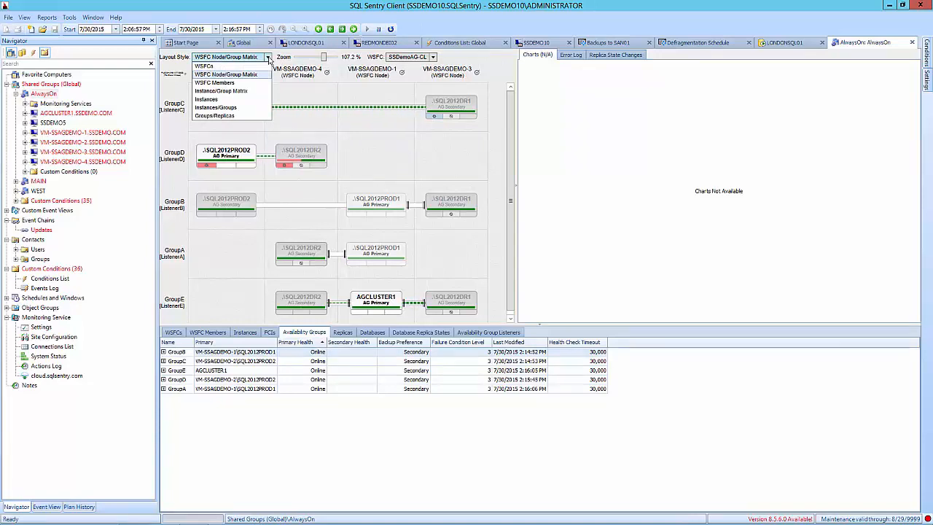
mouse_move(253, 78)
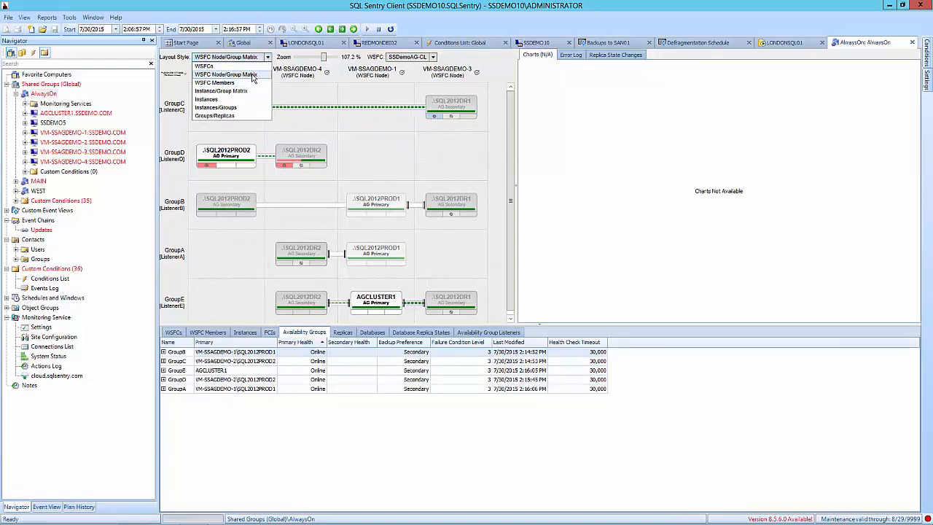
mouse_move(226, 82)
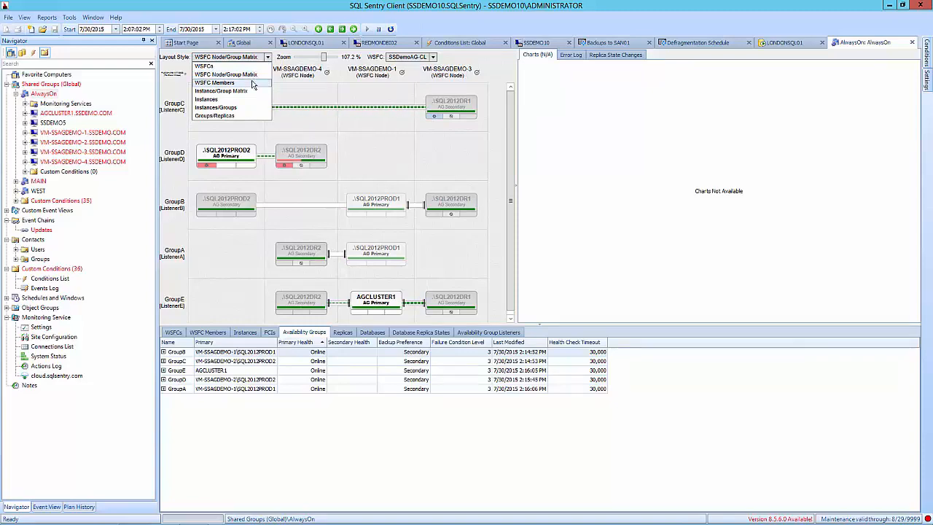
Switch the Layout Style to WSFC Members, then Instances, showing GroupE's replica diagram
left_click(213, 83)
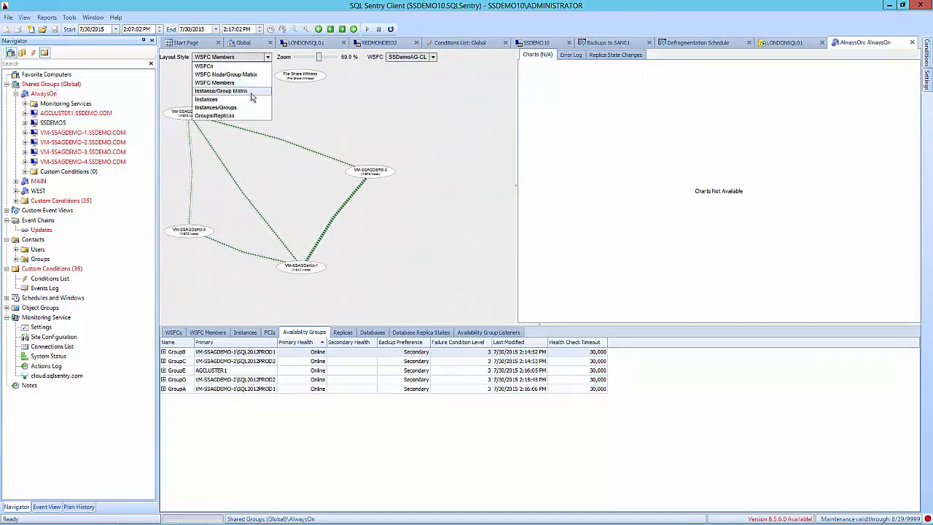
left_click(206, 99)
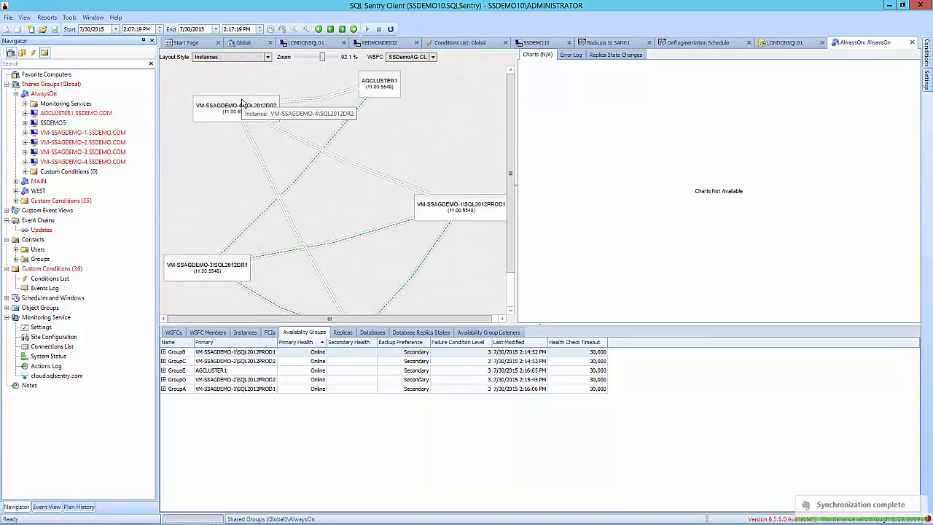
left_click(266, 57)
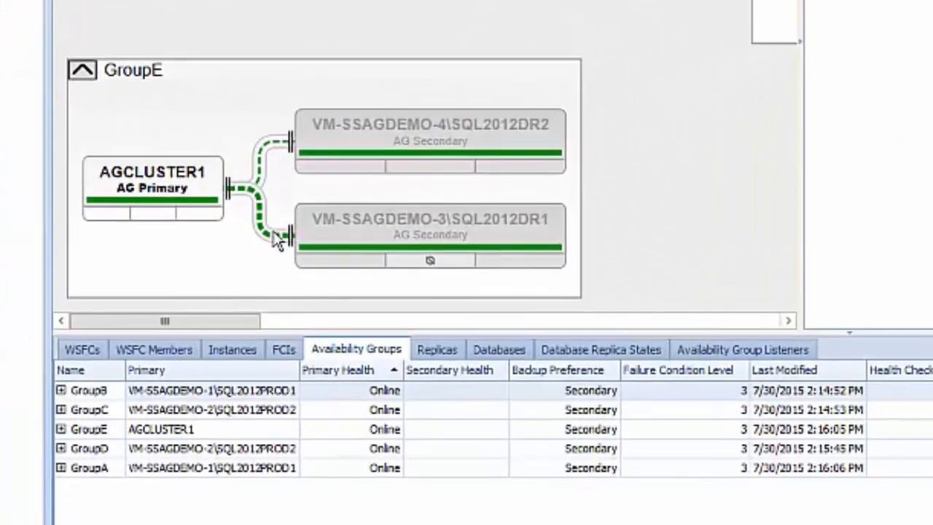
mouse_move(262, 231)
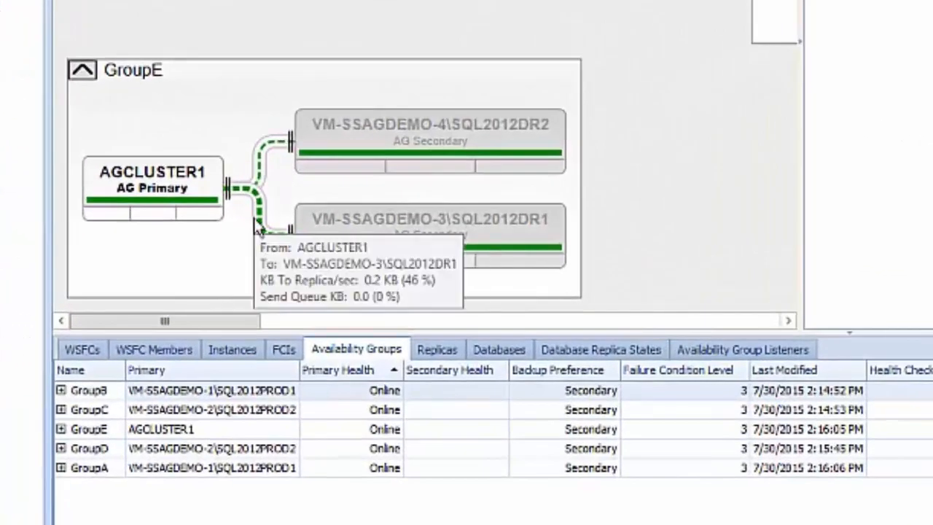